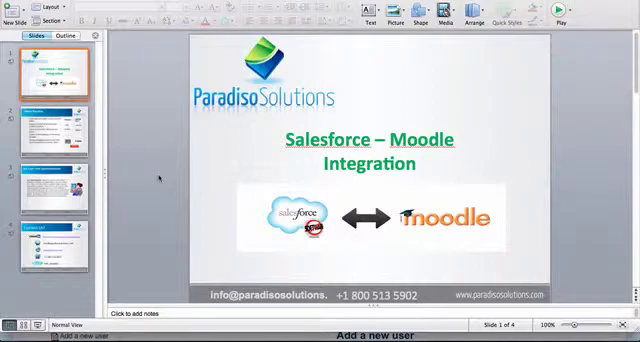
pyautogui.moveTo(158, 173)
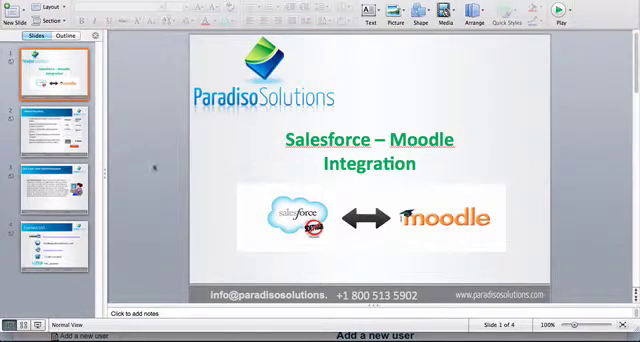
pyautogui.moveTo(155, 167)
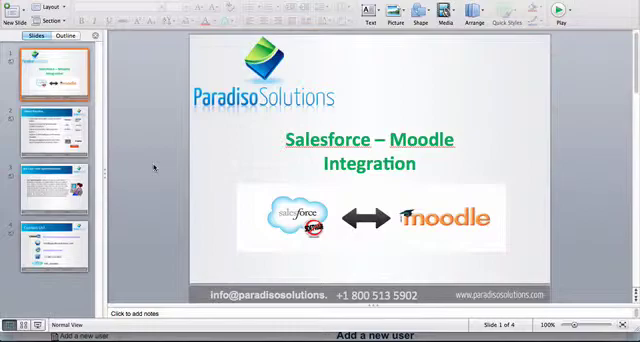
pyautogui.moveTo(55, 155)
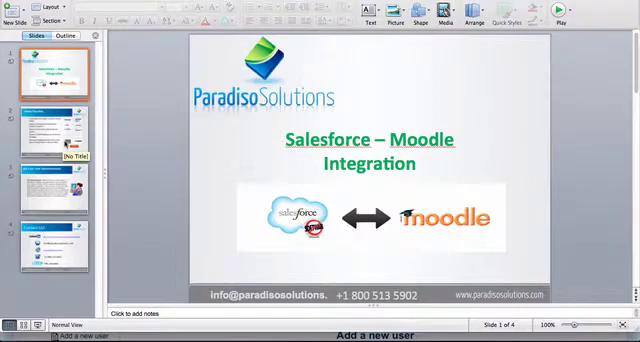
# Display slide 2, 'About Paradiso', of the Salesforce–Moodle Integration deck
pyautogui.click(55, 130)
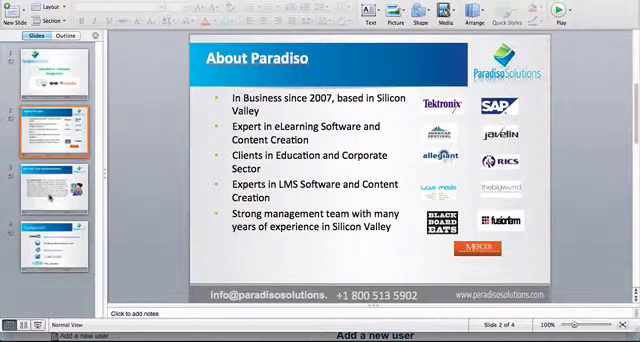
pyautogui.click(47, 185)
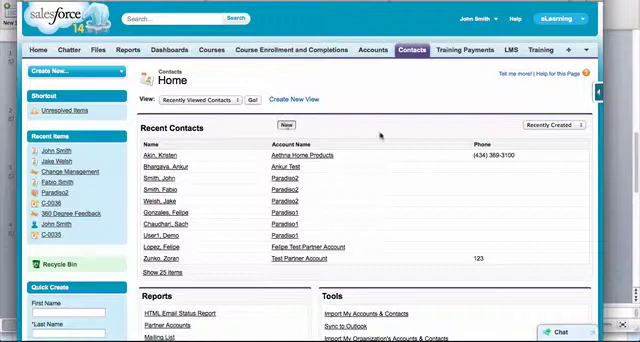
pyautogui.click(287, 124)
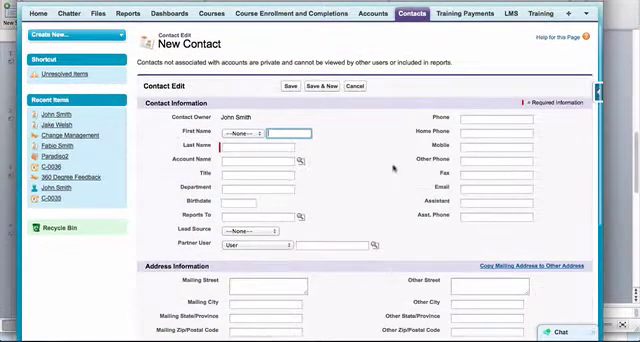
pyautogui.write('Mich')
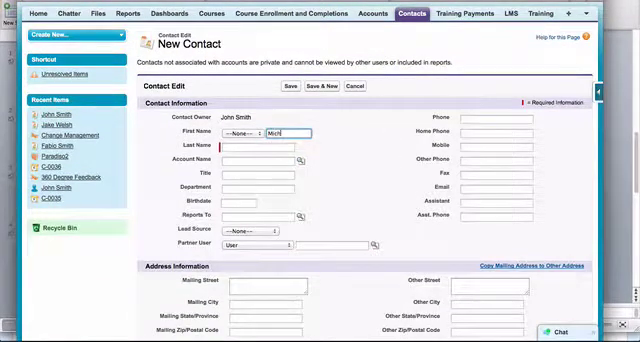
pyautogui.write('Micheal')
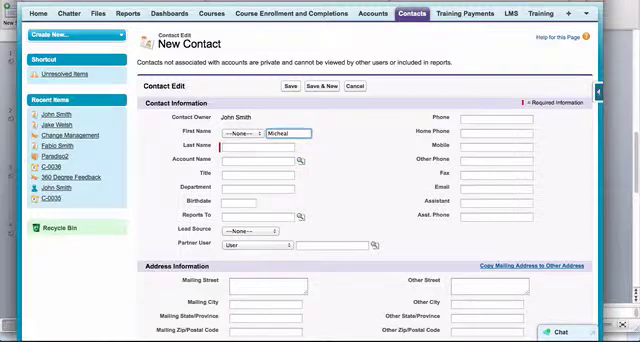
pyautogui.write('Miller')
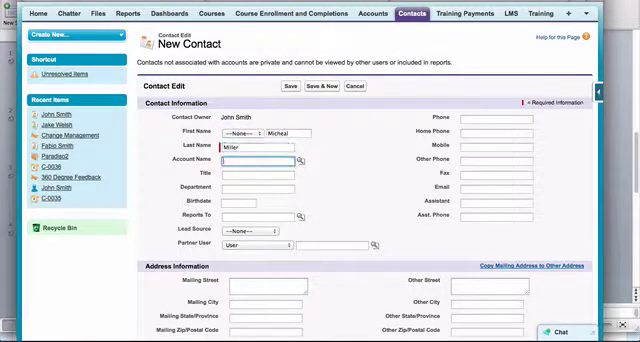
pyautogui.click(255, 173)
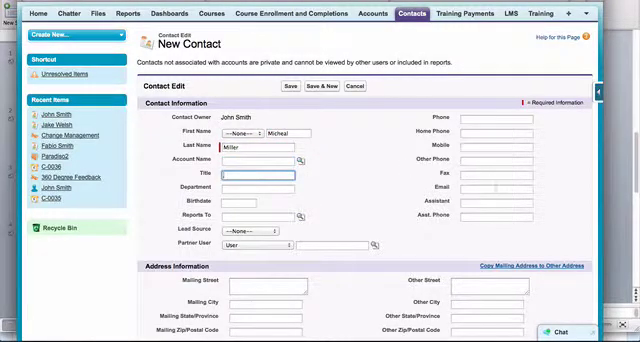
# Enter phone +150012345, mailing city Miami and country USA, and save the contact
pyautogui.click(493, 117)
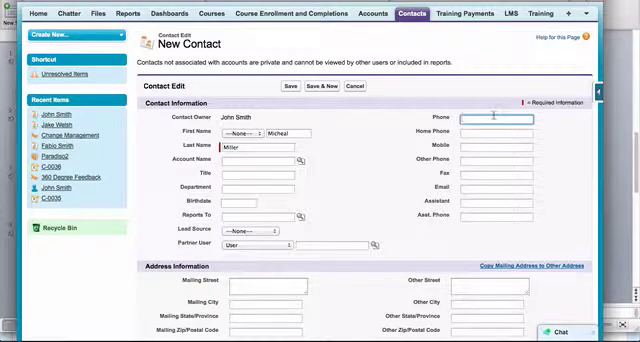
pyautogui.write('+150012345')
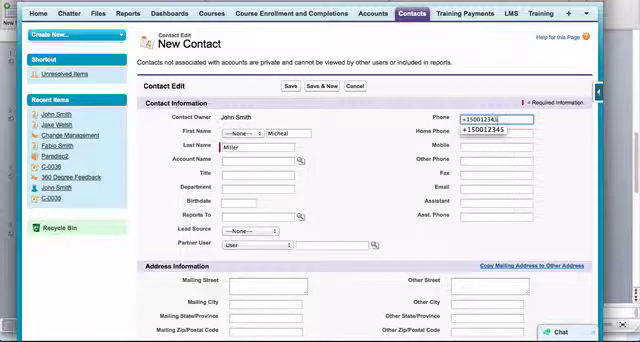
pyautogui.scroll(-3)
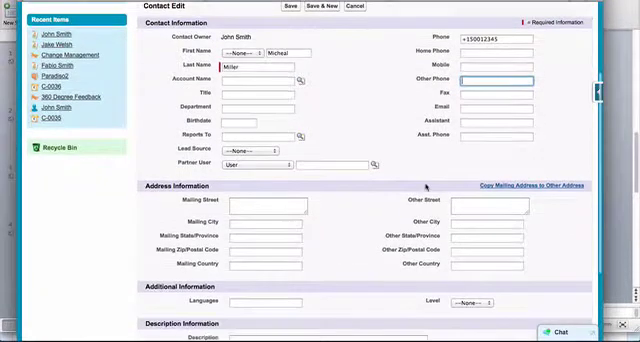
pyautogui.scroll(-3)
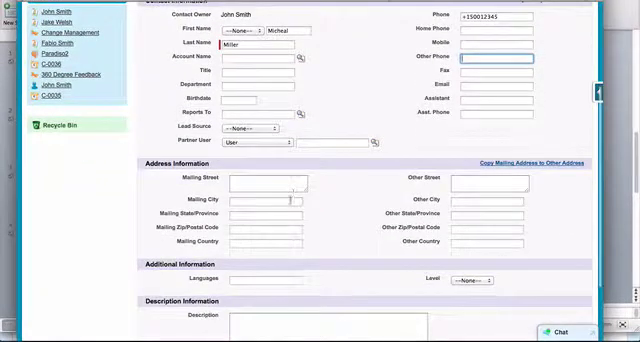
pyautogui.write('Miami')
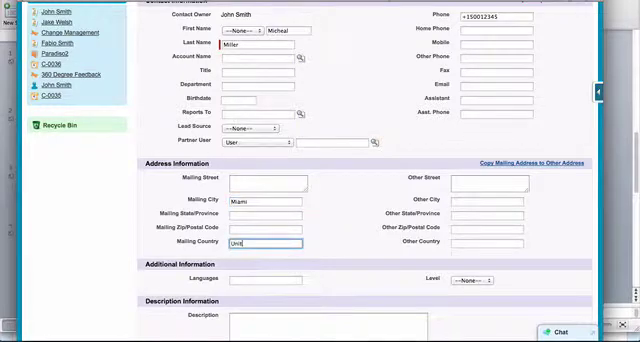
pyautogui.write('United')
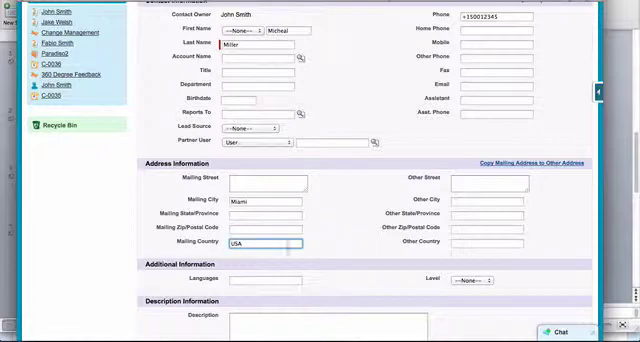
pyautogui.scroll(-3)
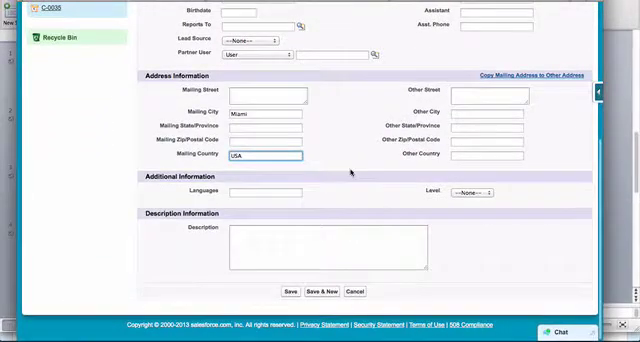
pyautogui.scroll(3)
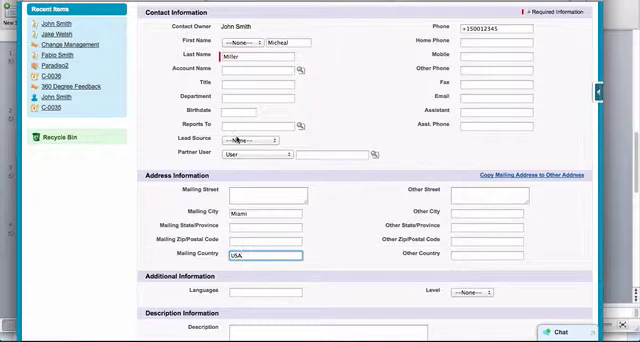
pyautogui.scroll(-3)
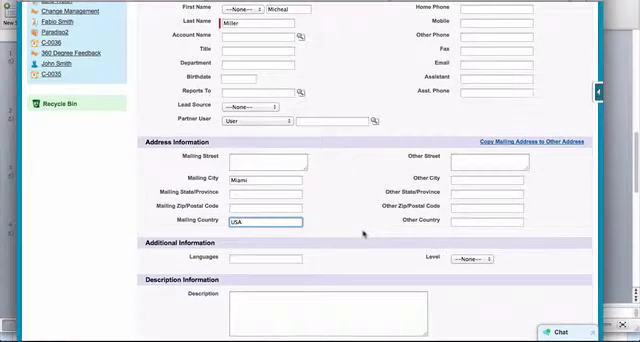
pyautogui.scroll(-3)
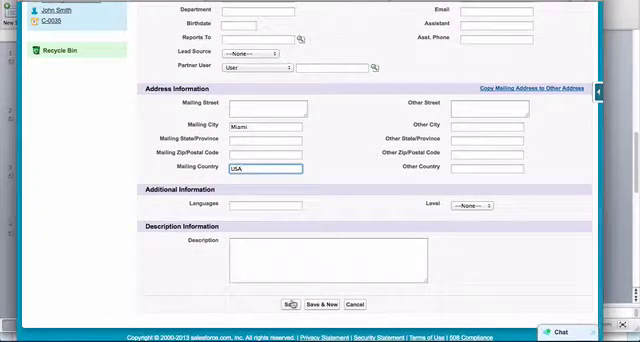
pyautogui.click(292, 303)
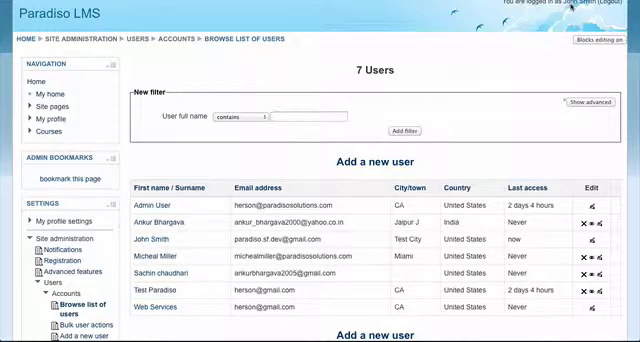
pyautogui.scroll(-3)
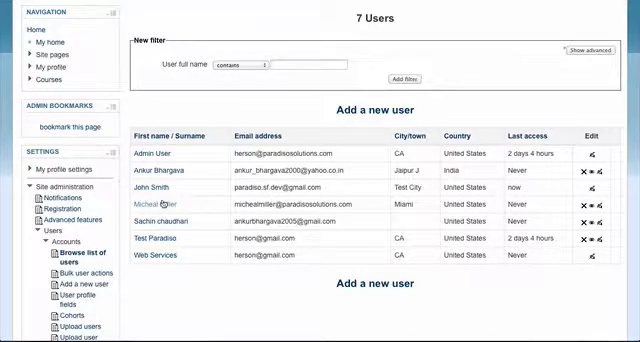
pyautogui.click(151, 205)
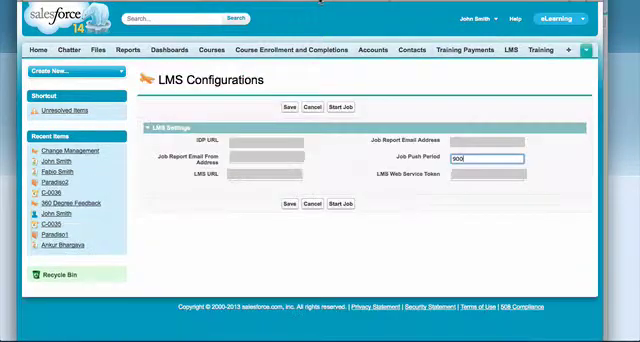
pyautogui.moveTo(413, 204)
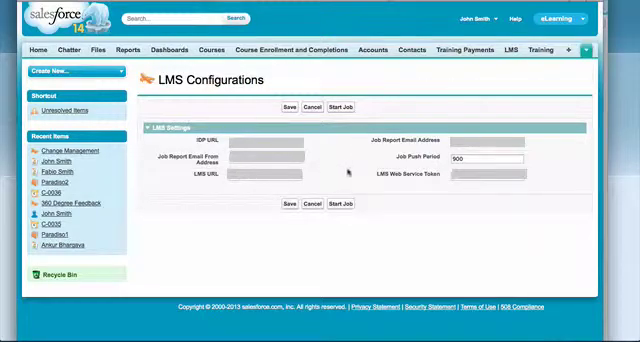
pyautogui.moveTo(390, 160)
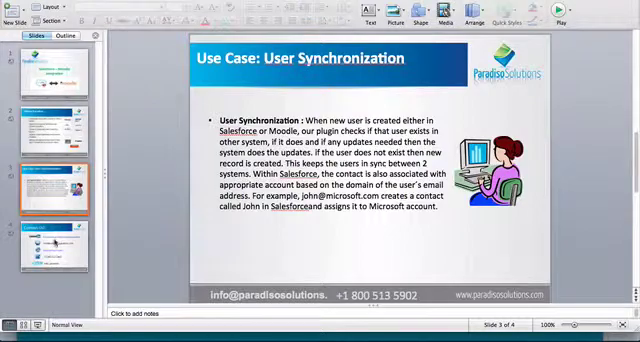
# Show the fourth and final slide, 'Contact Us!'
pyautogui.click(50, 243)
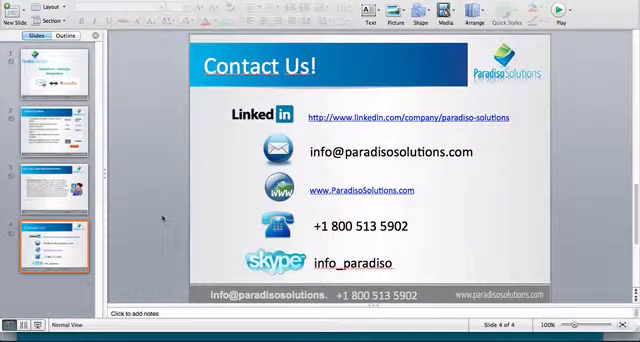